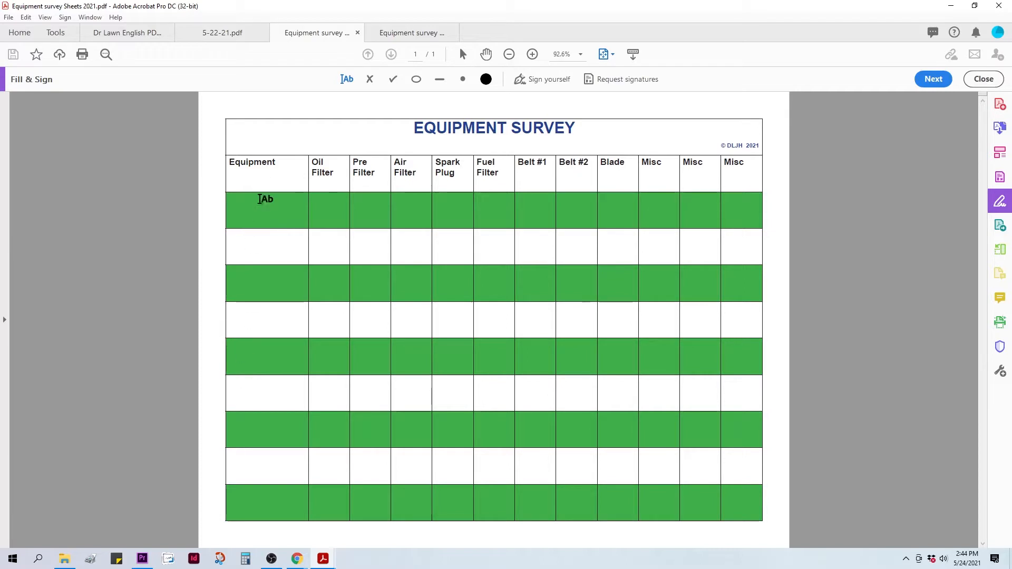
{"action": "mouse_move", "coordinate": [329, 168]}
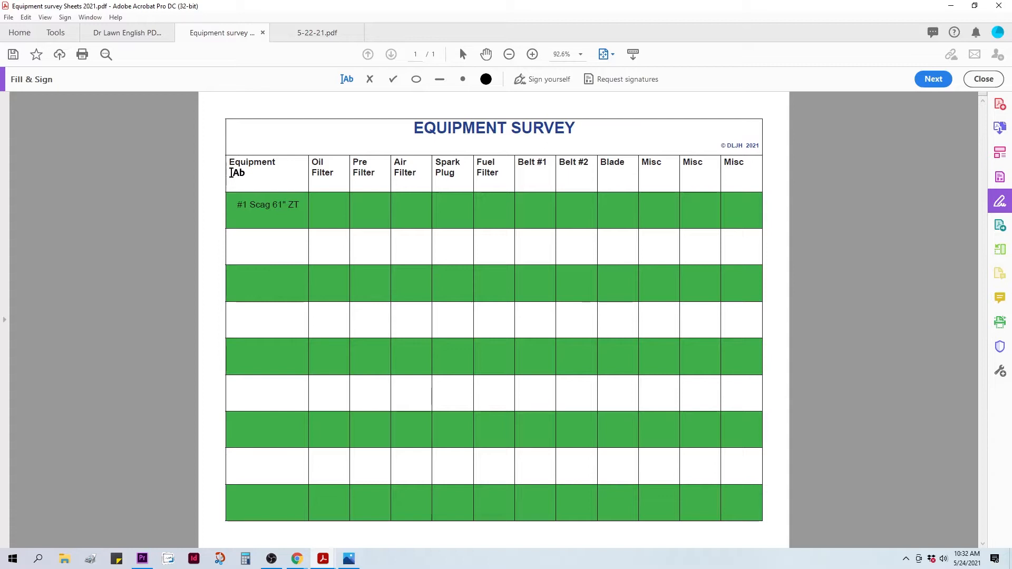
- List machine #1's serial 25684921, then #2 Toro 30" HDX and #3–#4 Toro 21" with serial numbers
{"action": "type", "text": "25684921"}
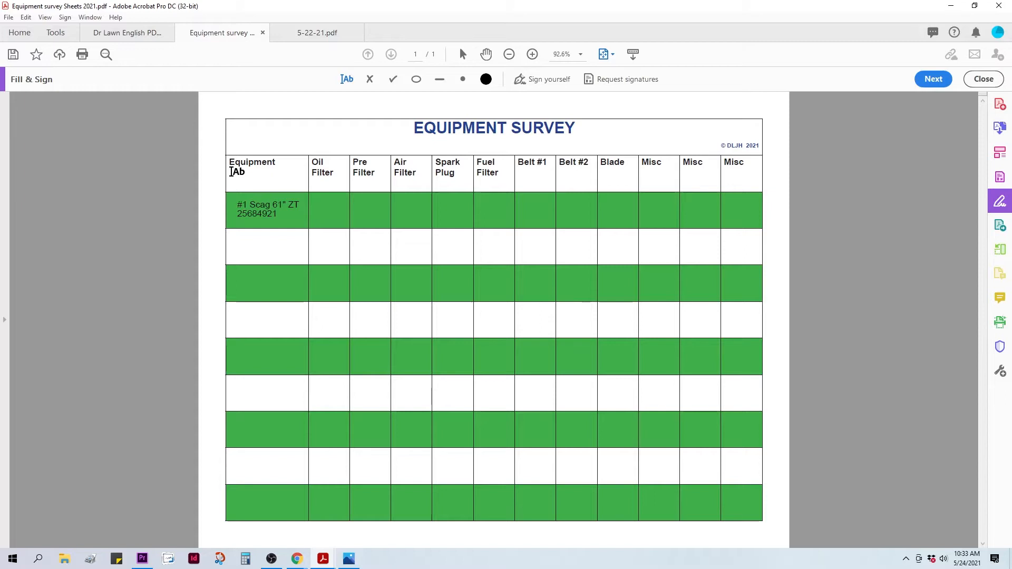
{"action": "type", "text": "#2 Toro 30\" HDX 22215 315664874"}
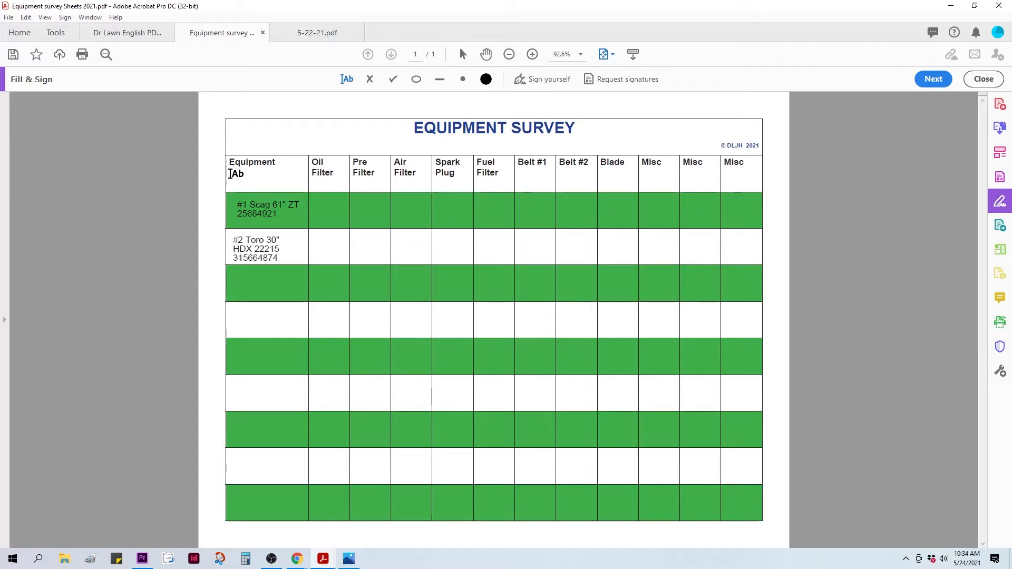
{"action": "type", "text": "#3 Toro 21\" 234856798"}
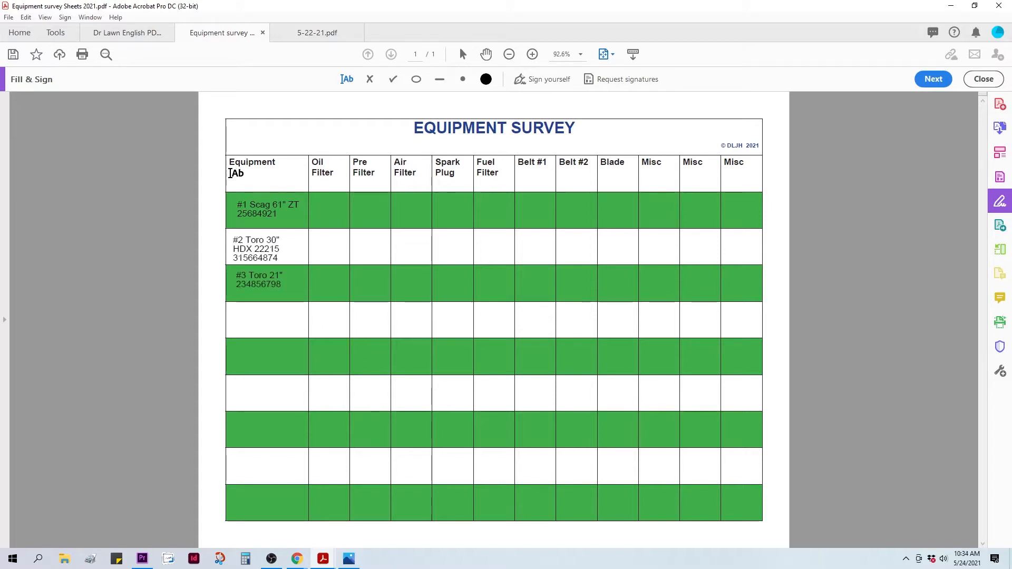
{"action": "type", "text": "#4 Toro 21\" 352265878"}
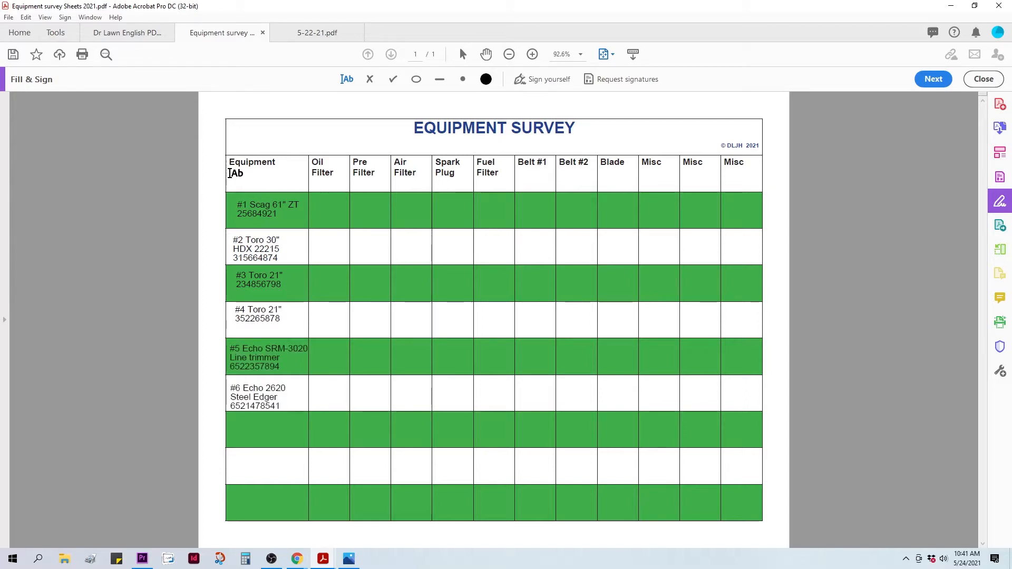
- Add #7 and #8 Echo Pb-9010T back packs with serials and #9 2010 Chevy Silverado
{"action": "type", "text": "#7 Echo Pb-9010T Back Pack 65245789545"}
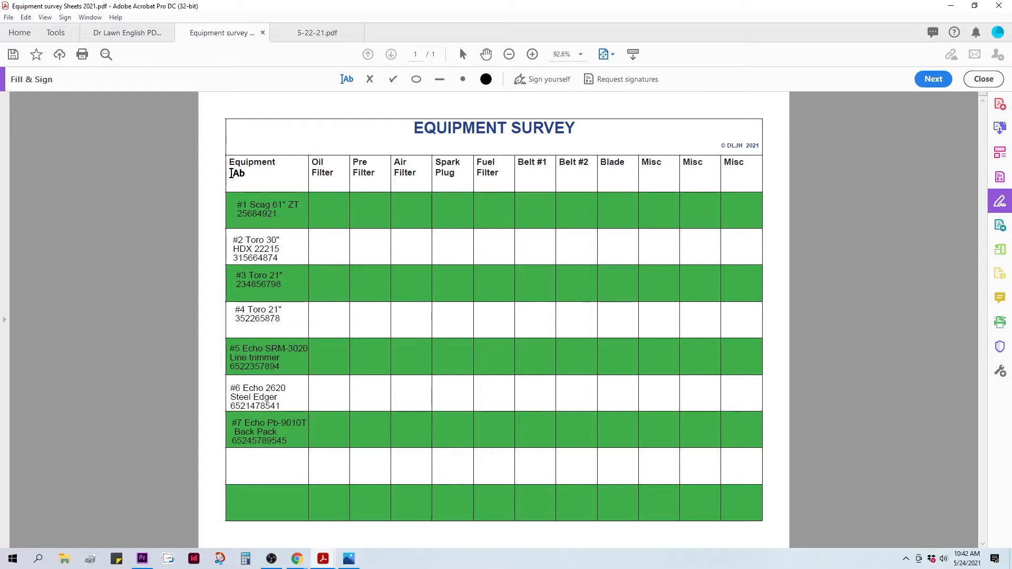
{"action": "type", "text": "#8 Echo Pb-9010T Back Pack 65214851565"}
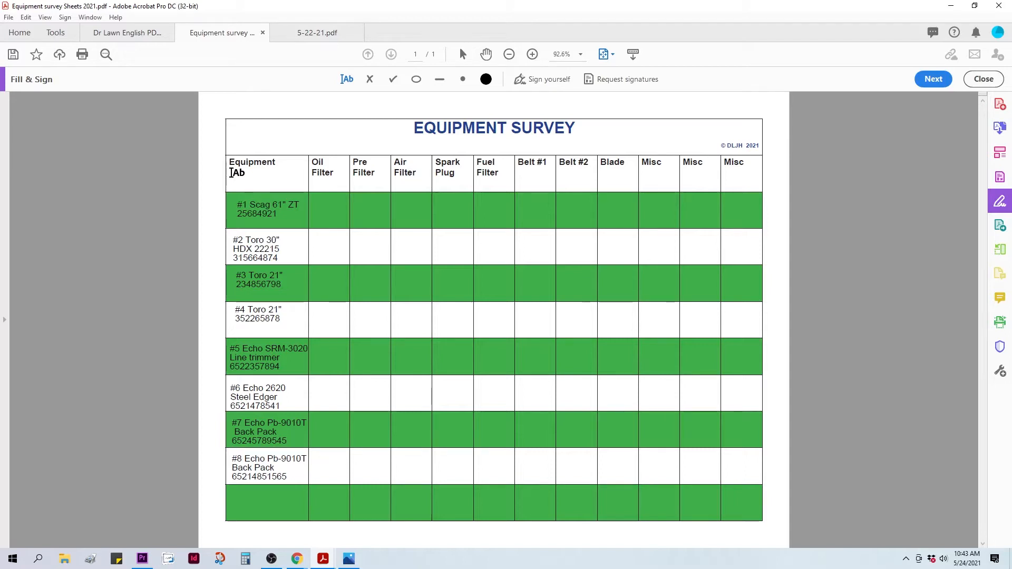
{"action": "type", "text": "#9 2010 Chevy Silverado"}
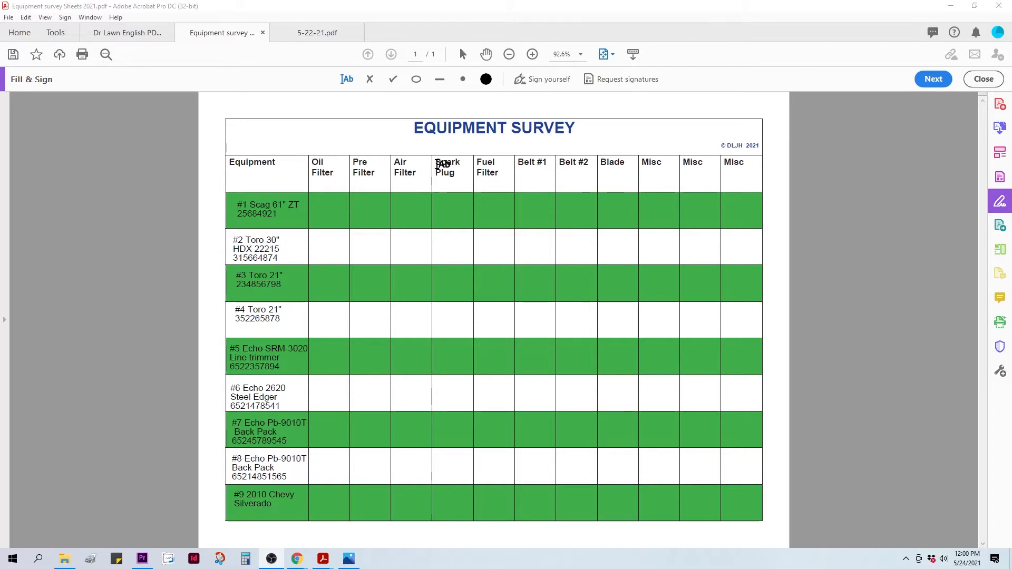
- Enter part numbers 48688, 130-020, 48057 and 483243 across the #1 Scag 61" ZT row
{"action": "type", "text": "48688"}
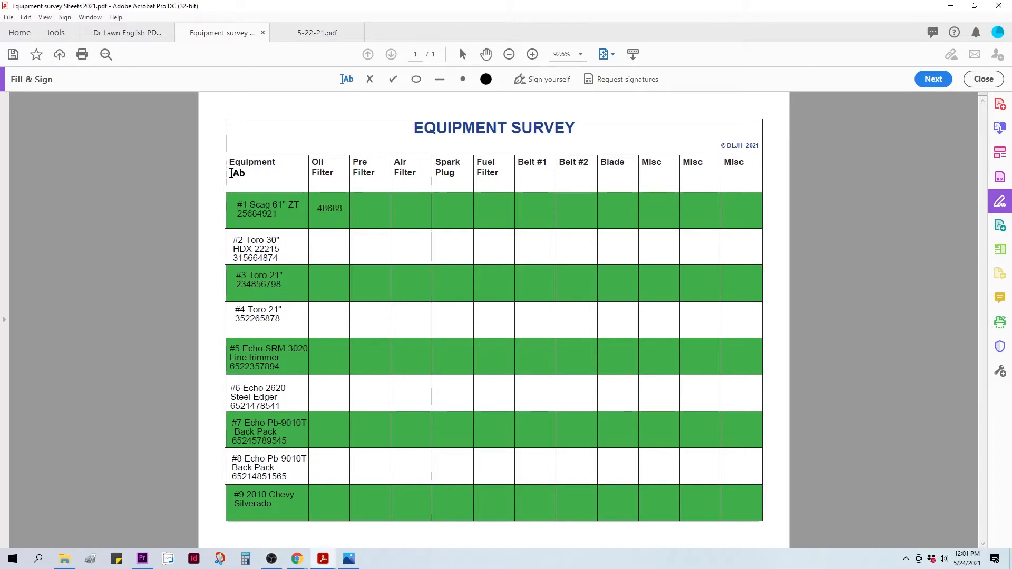
{"action": "type", "text": "130-020"}
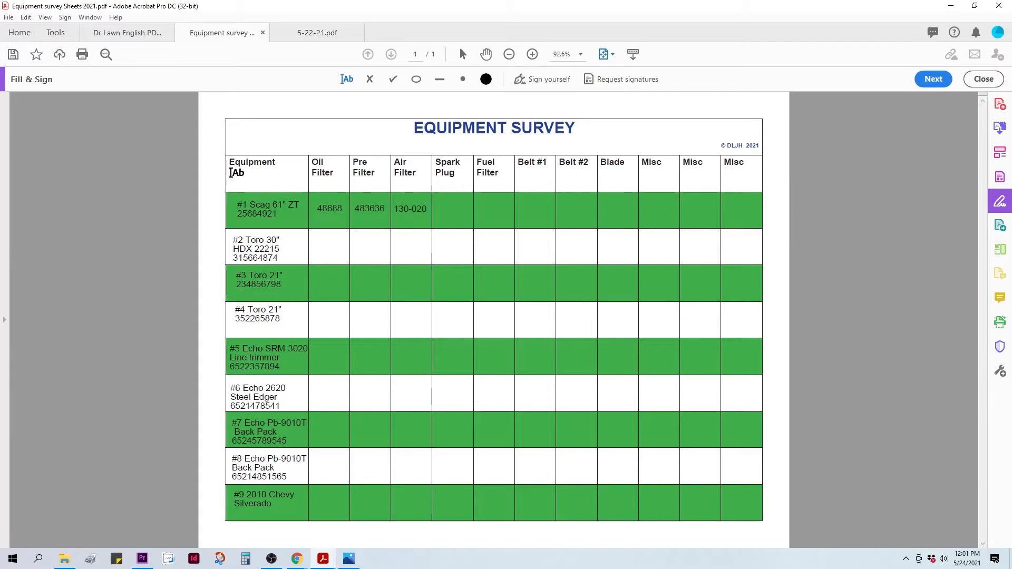
{"action": "type", "text": "48057"}
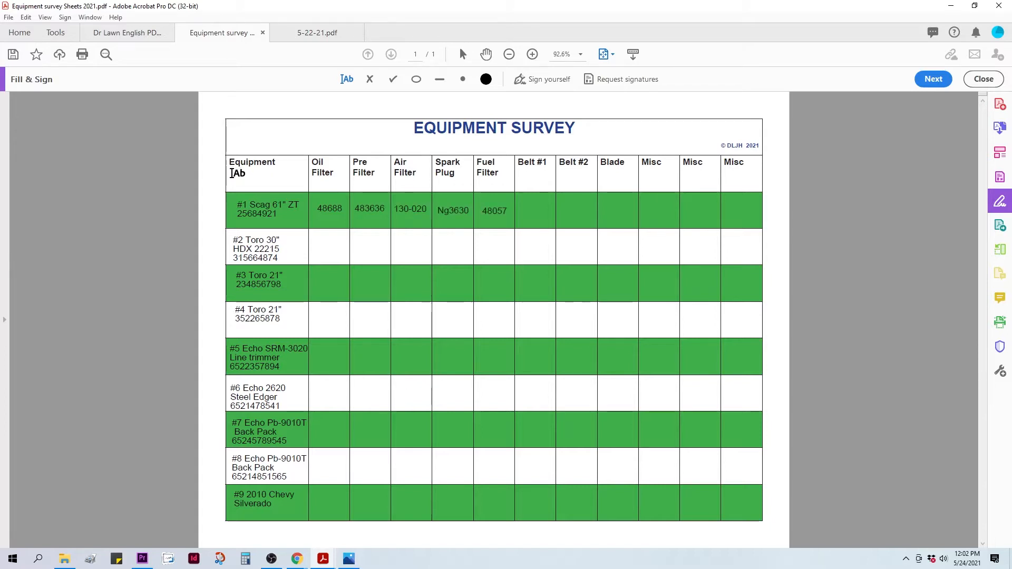
{"action": "type", "text": "483243"}
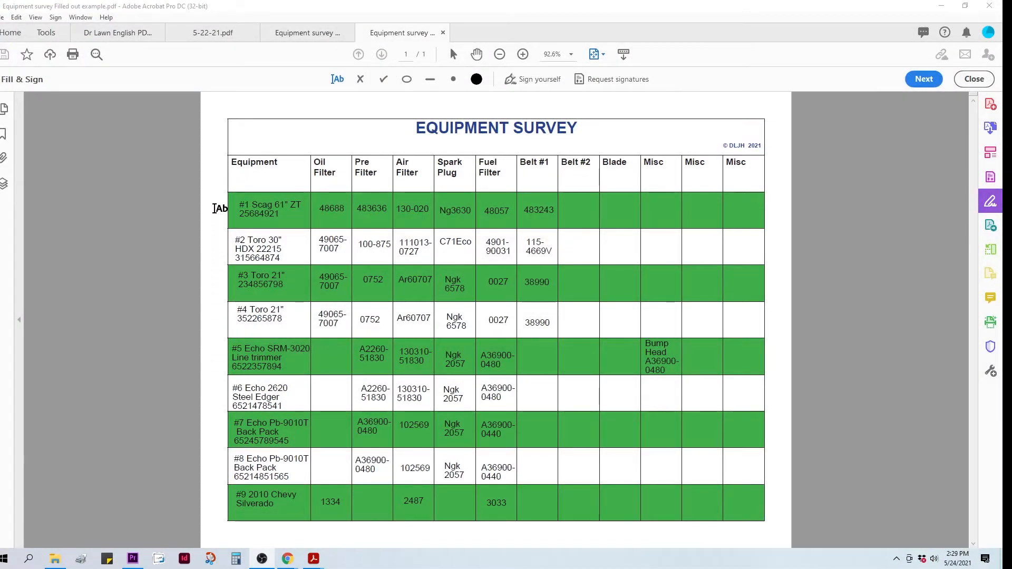
{"action": "mouse_move", "coordinate": [497, 186]}
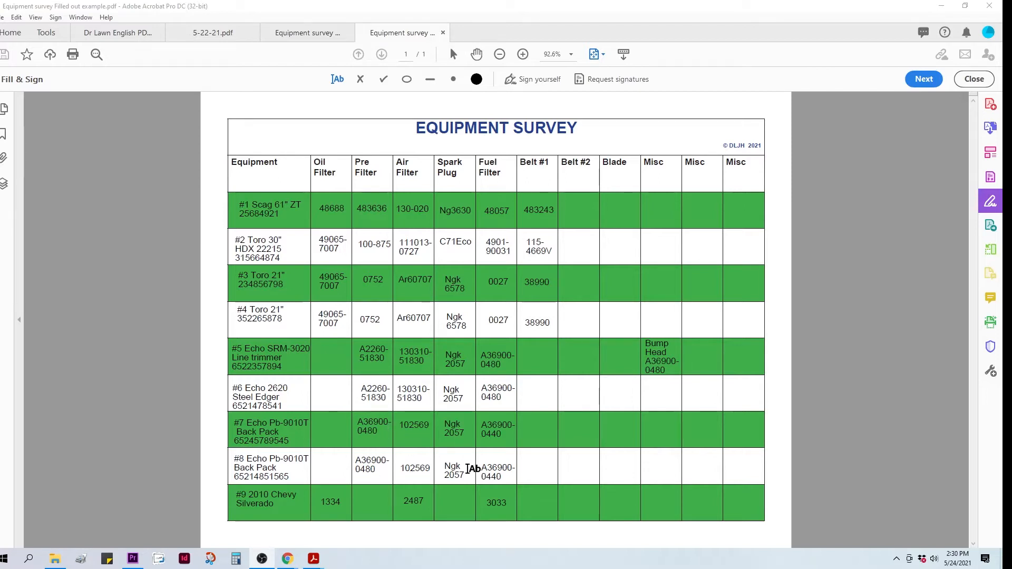
{"action": "mouse_move", "coordinate": [362, 216]}
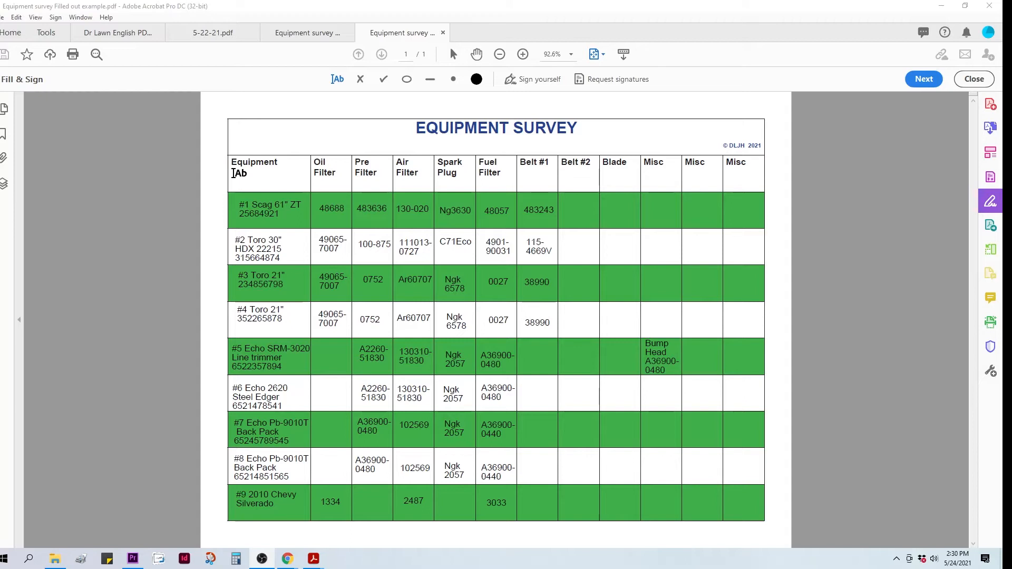
- Review the filled-out example survey and move on to the blank Shop Stocking Inventory sheet
{"action": "left_click_drag", "start_coordinate": [513, 307], "coordinate": [567, 333]}
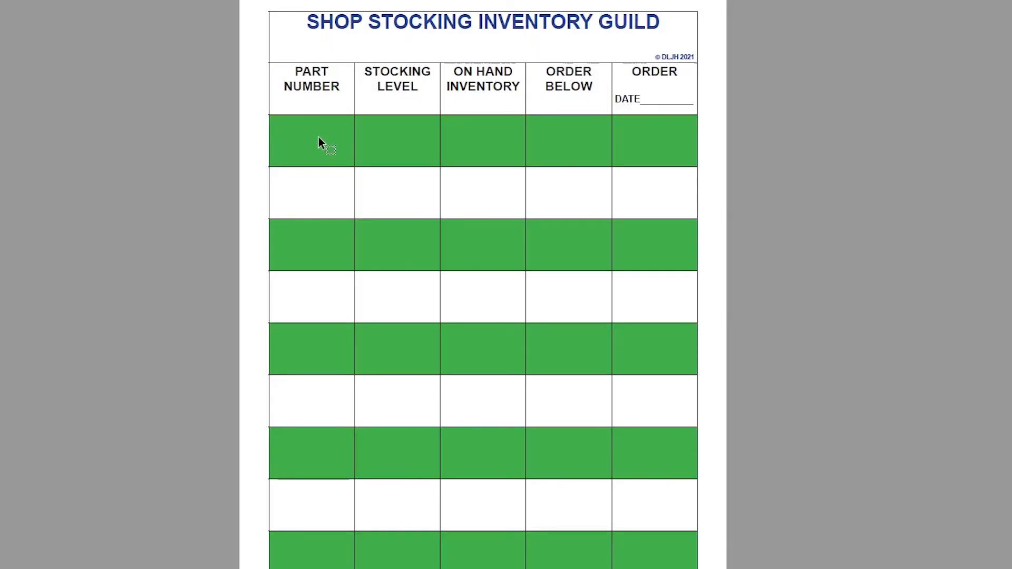
{"action": "mouse_move", "coordinate": [402, 177]}
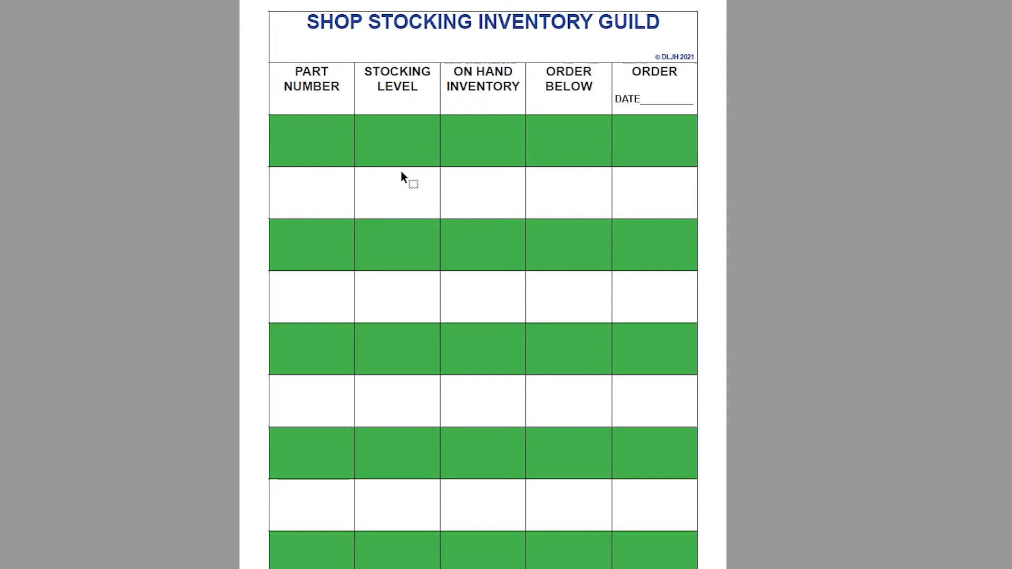
{"action": "mouse_move", "coordinate": [475, 155]}
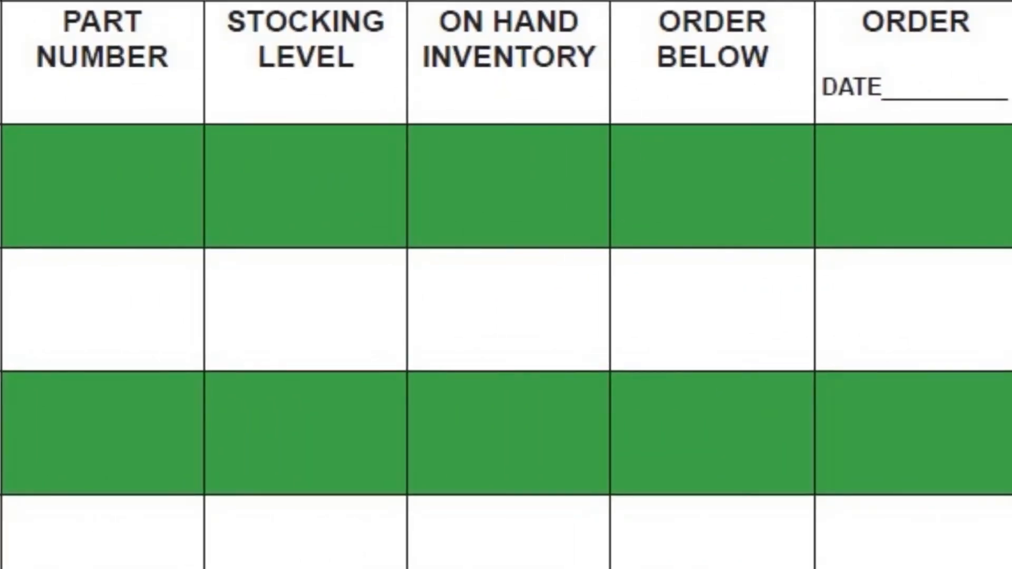
- Enter part 49065-7007 with stocking level 4 and order-below point 3 in the first row
{"action": "type", "text": "49065-7007"}
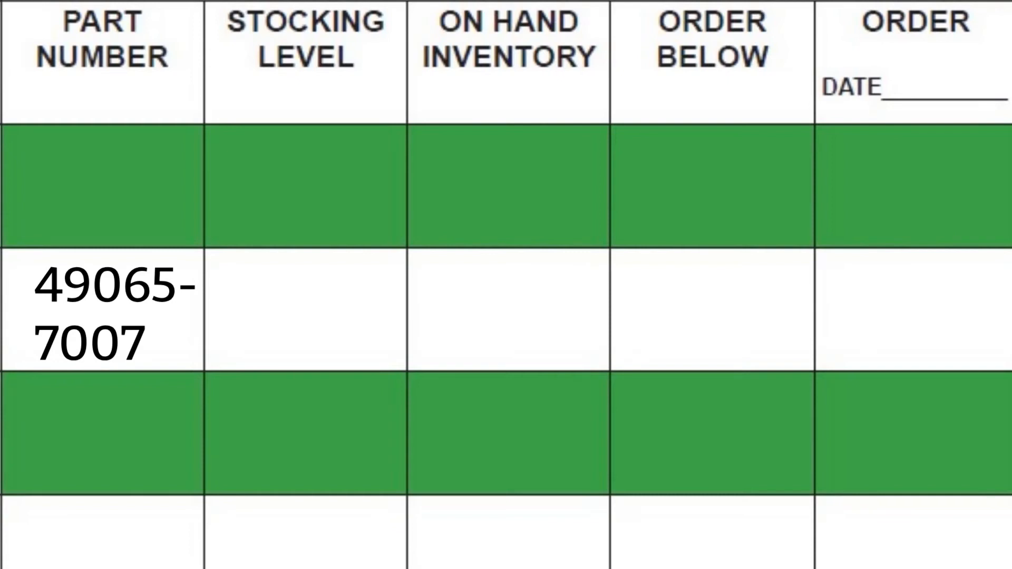
{"action": "type", "text": "4"}
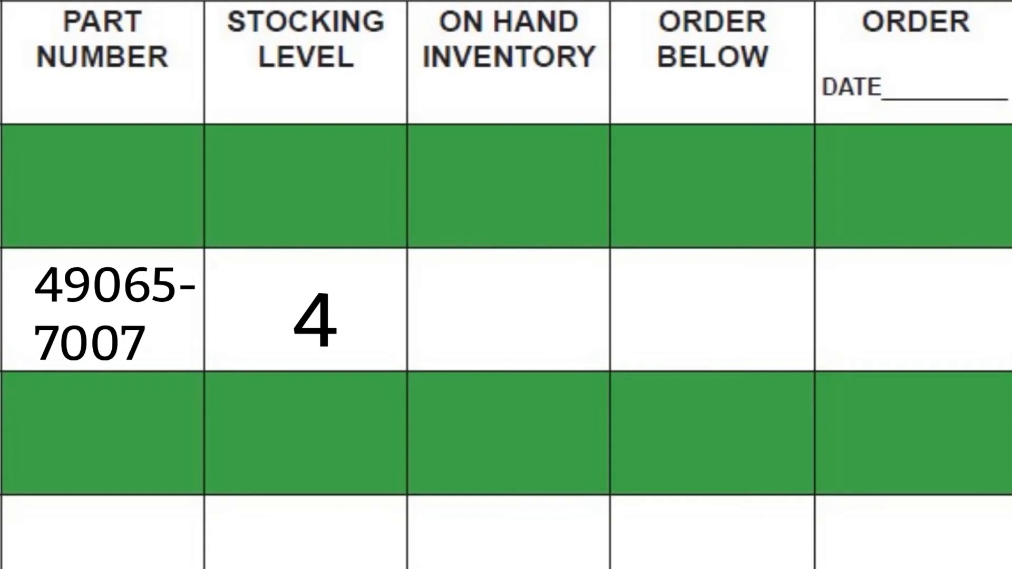
{"action": "type", "text": "3"}
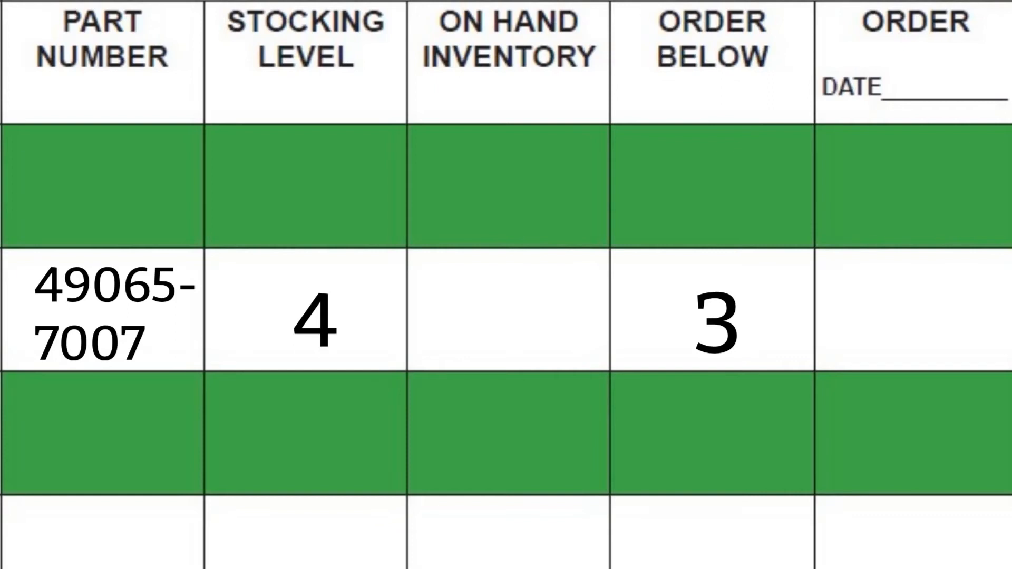